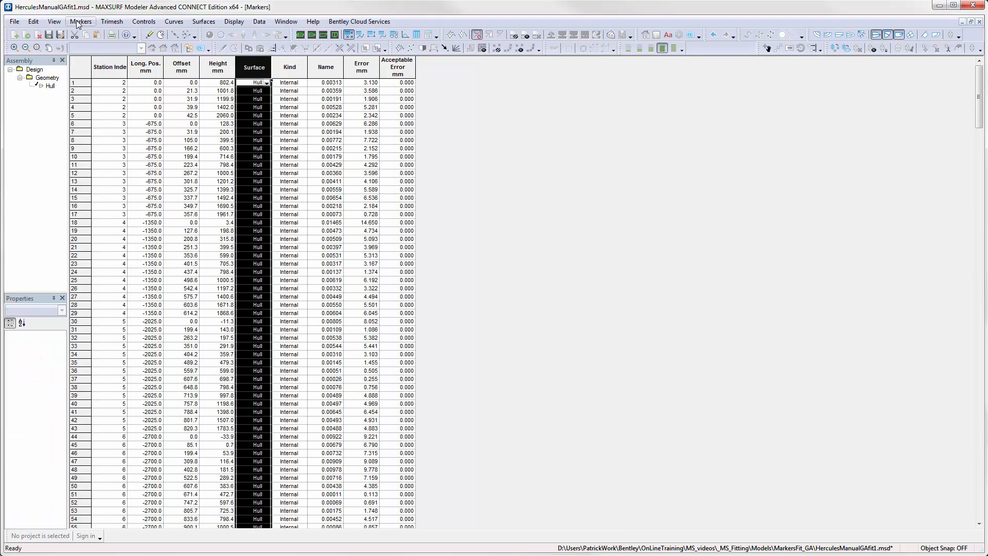
{"action": "mouse_move", "coordinate": [509, 237]}
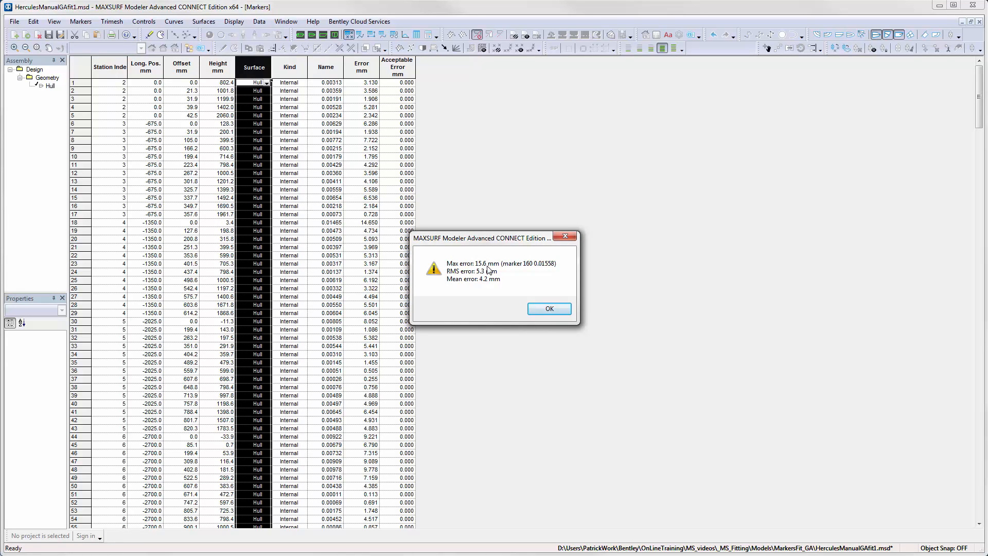
- Dismiss the 15.6 mm surface error report and bring the Perspective view to the front
{"action": "left_click", "coordinate": [547, 308]}
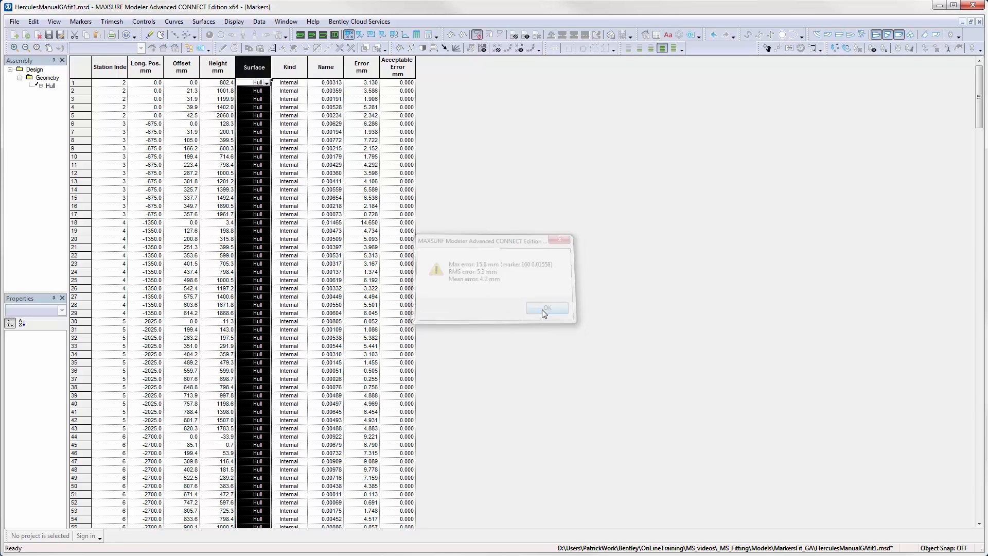
{"action": "left_click", "coordinate": [546, 308]}
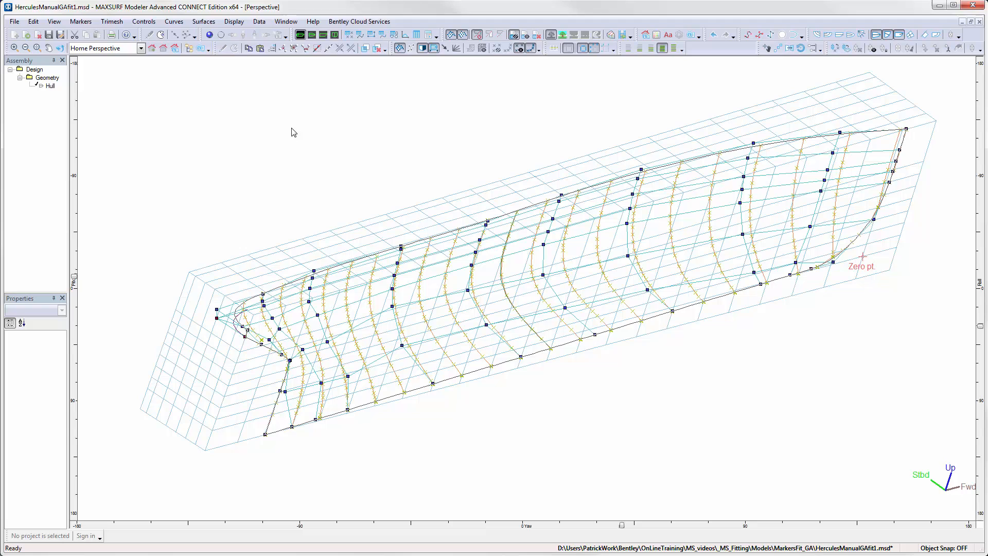
{"action": "mouse_move", "coordinate": [170, 89]}
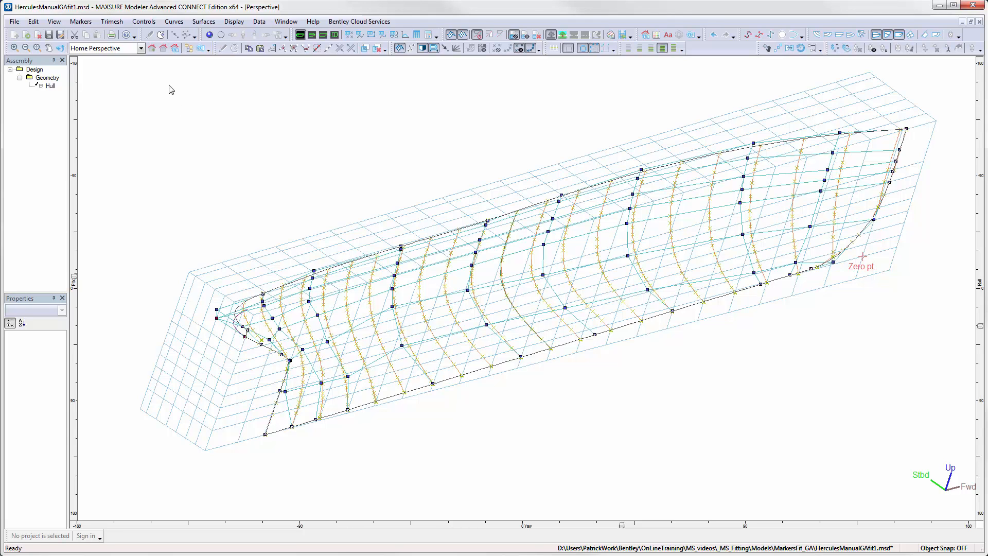
- Duplicate the Hull surface with vertical spacing 0
{"action": "left_click", "coordinate": [203, 21]}
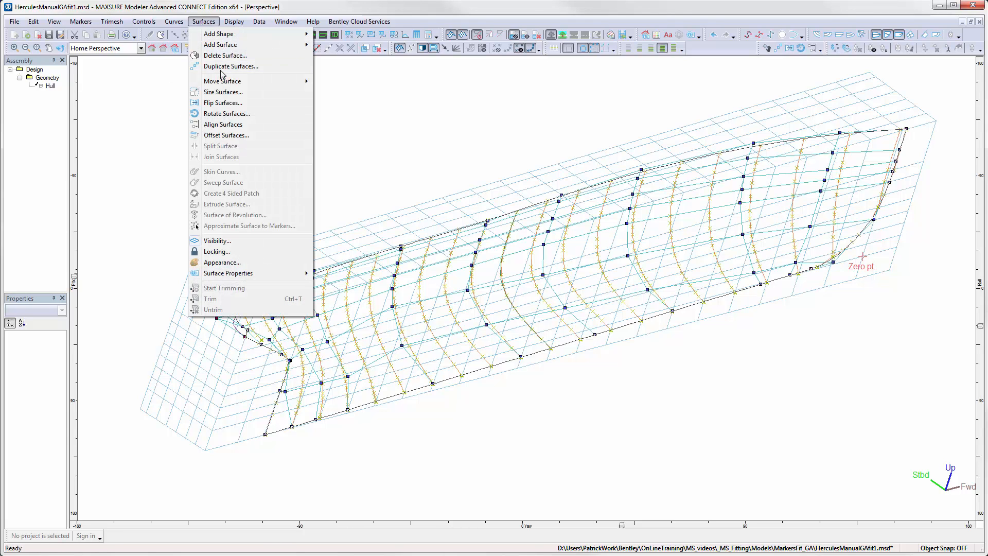
{"action": "left_click", "coordinate": [231, 66]}
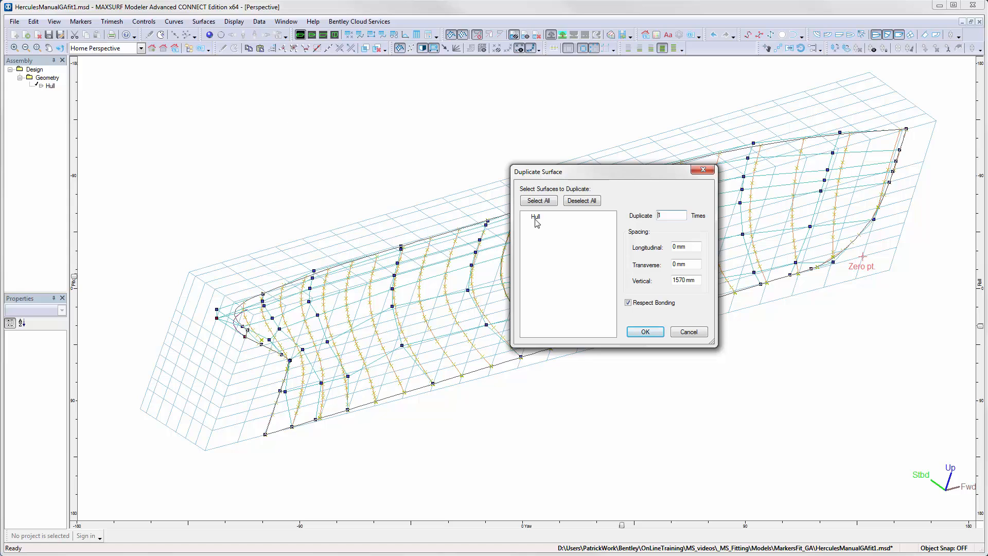
{"action": "left_click", "coordinate": [524, 216]}
{"action": "type", "text": "0"}
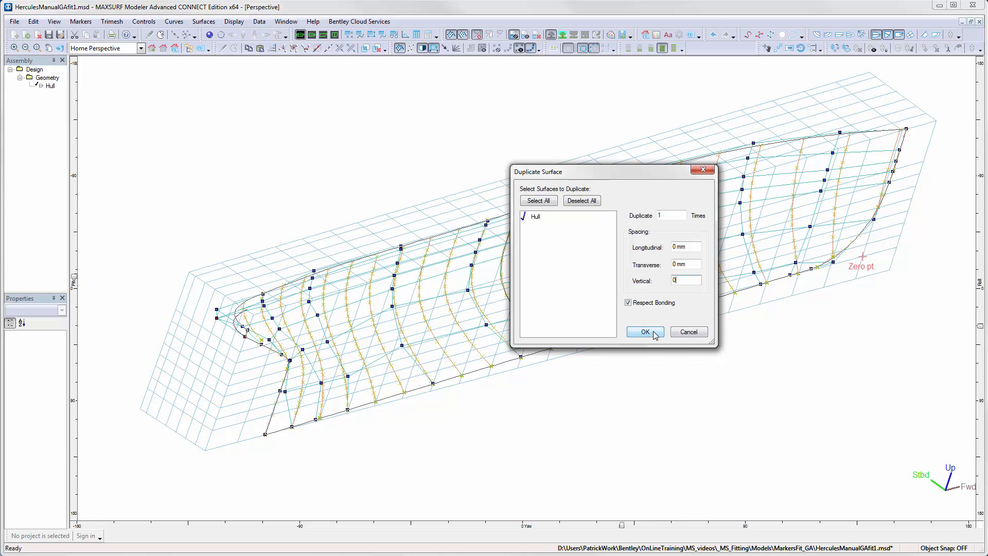
{"action": "left_click", "coordinate": [644, 332]}
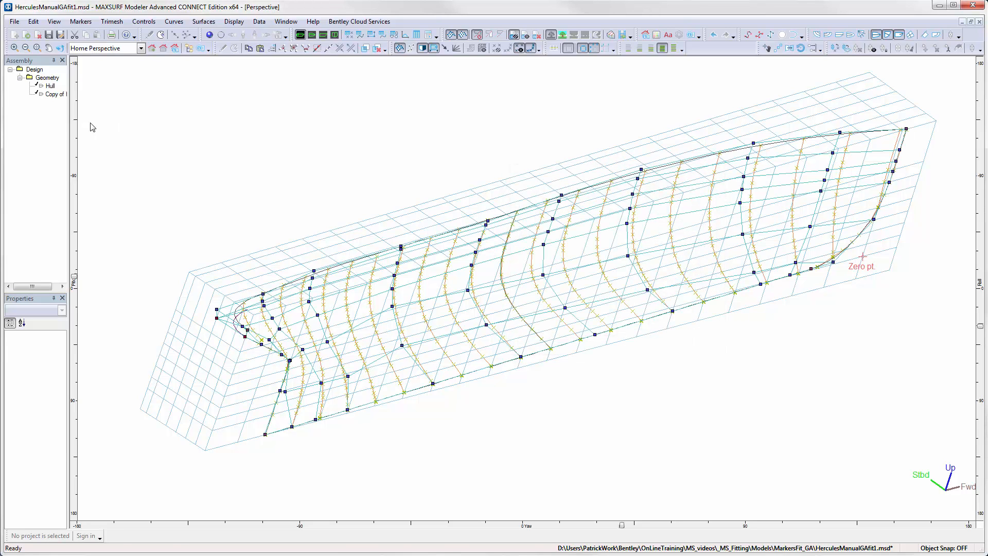
- Rename Copy of Hull to Parent, hide it, and select Hull to work on
{"action": "left_click", "coordinate": [57, 93]}
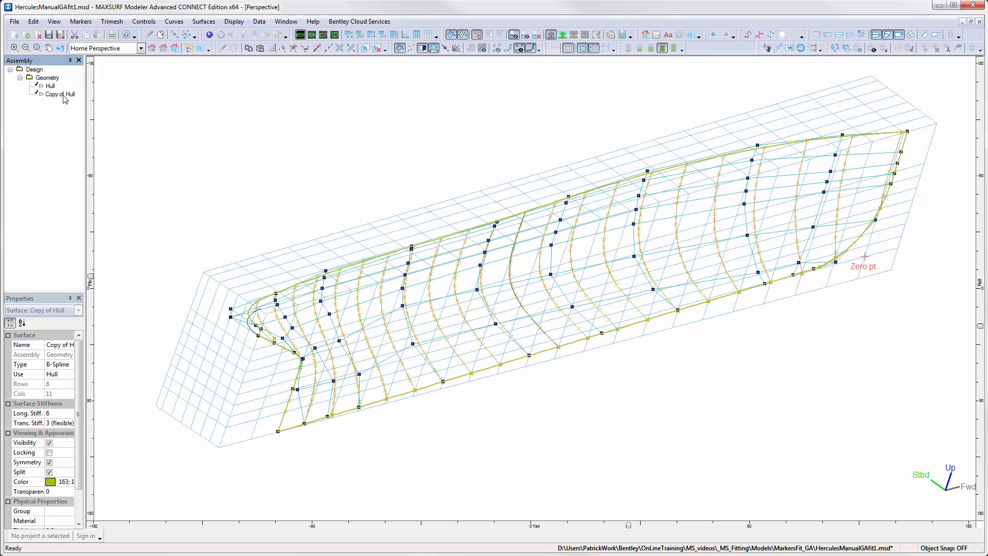
{"action": "double_click", "coordinate": [59, 93]}
{"action": "type", "text": "Parent"}
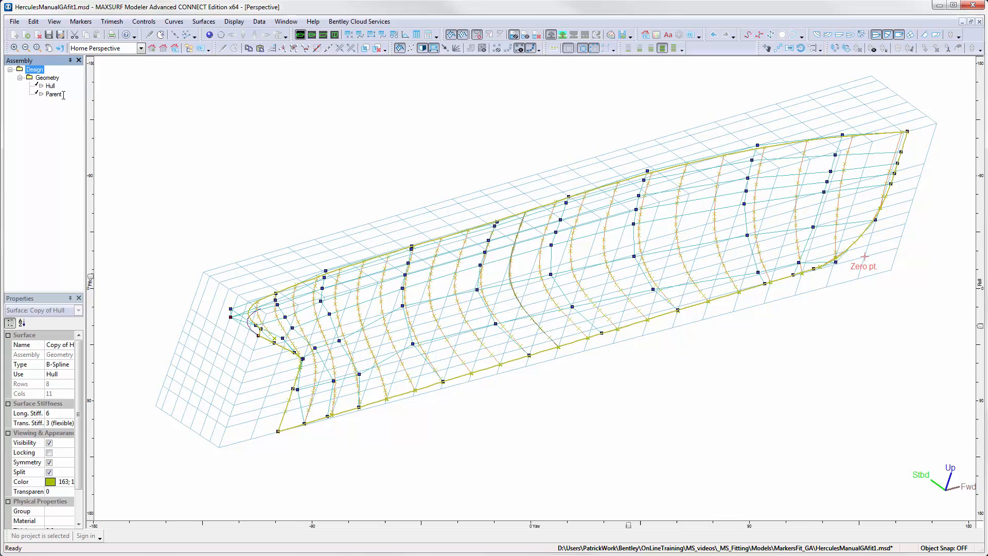
{"action": "right_click", "coordinate": [52, 94]}
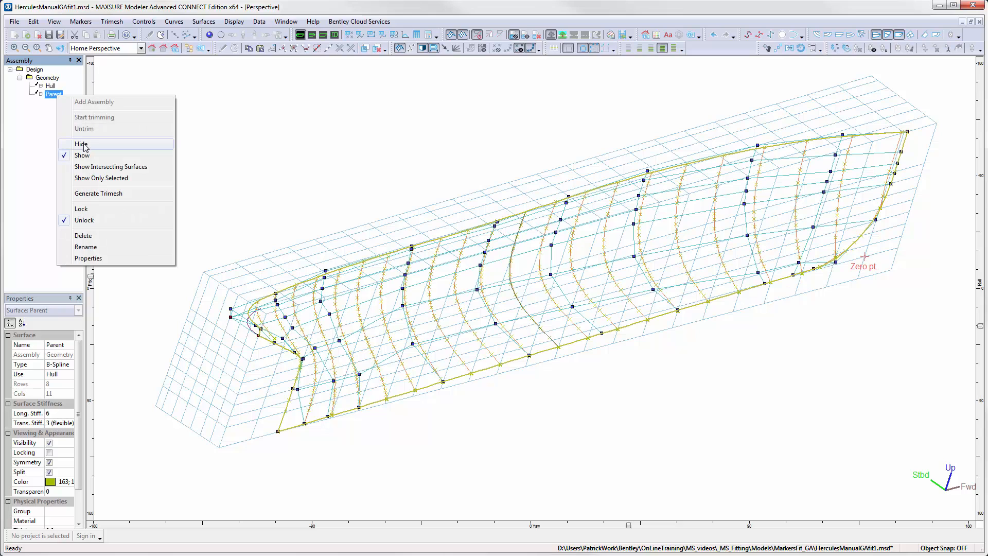
{"action": "left_click", "coordinate": [81, 144]}
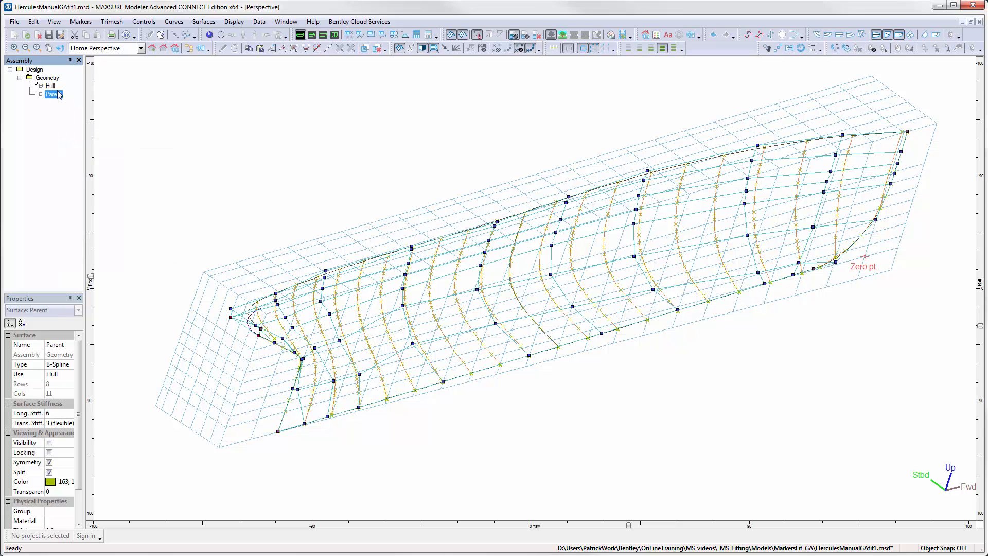
{"action": "left_click", "coordinate": [49, 86]}
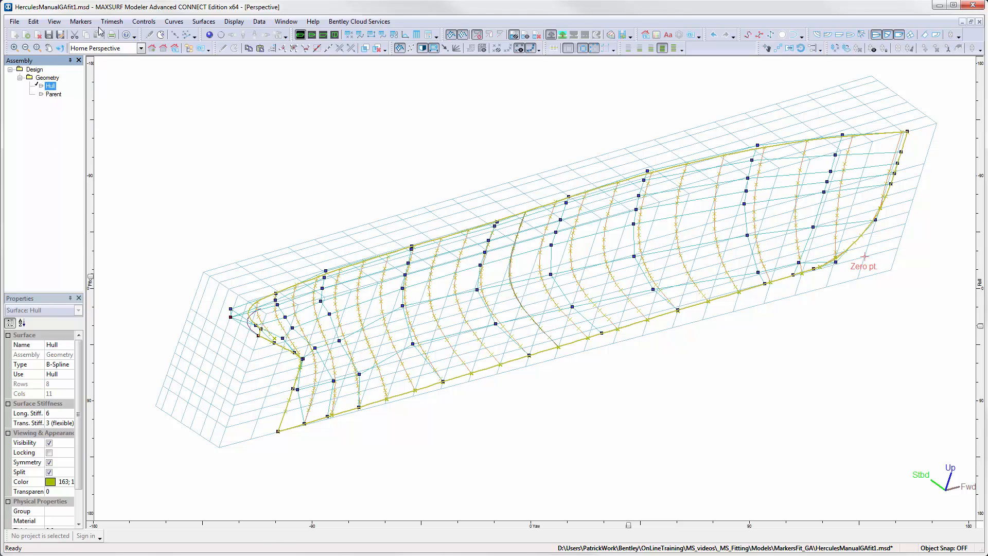
- Fit Hull to the markers with edges locked and tumblehome allowed, accepting the 6.3 mm RMS result
{"action": "left_click", "coordinate": [80, 21]}
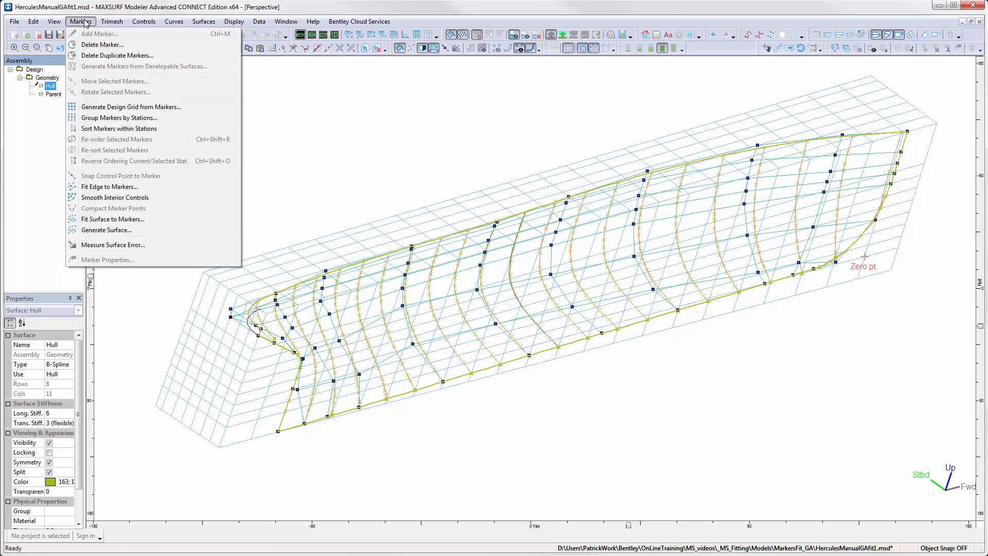
{"action": "left_click", "coordinate": [112, 218]}
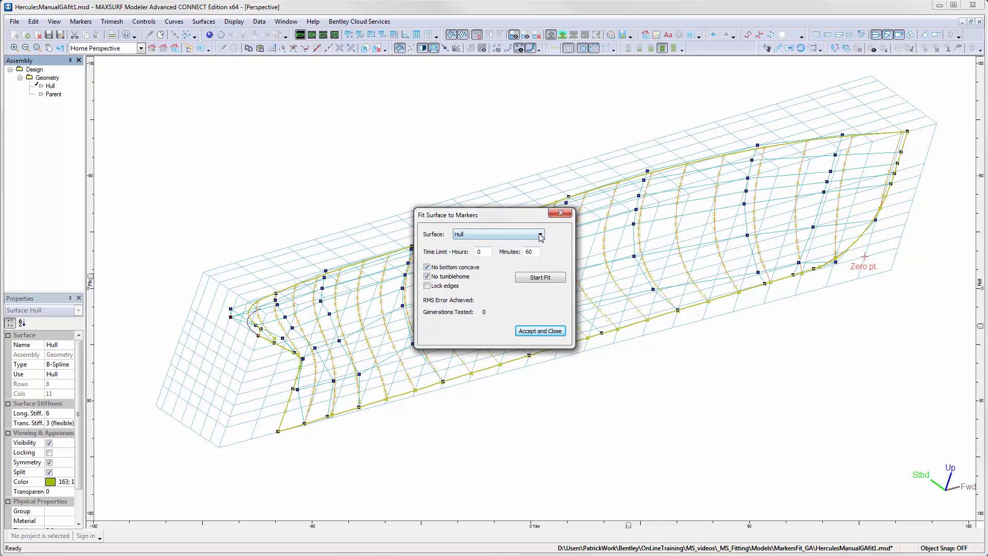
{"action": "left_click", "coordinate": [540, 235]}
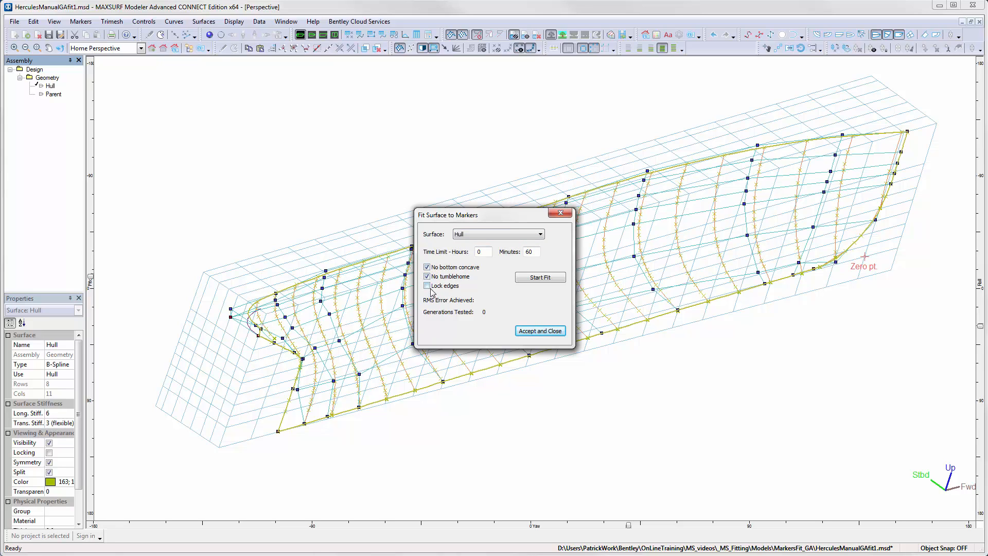
{"action": "left_click", "coordinate": [426, 285]}
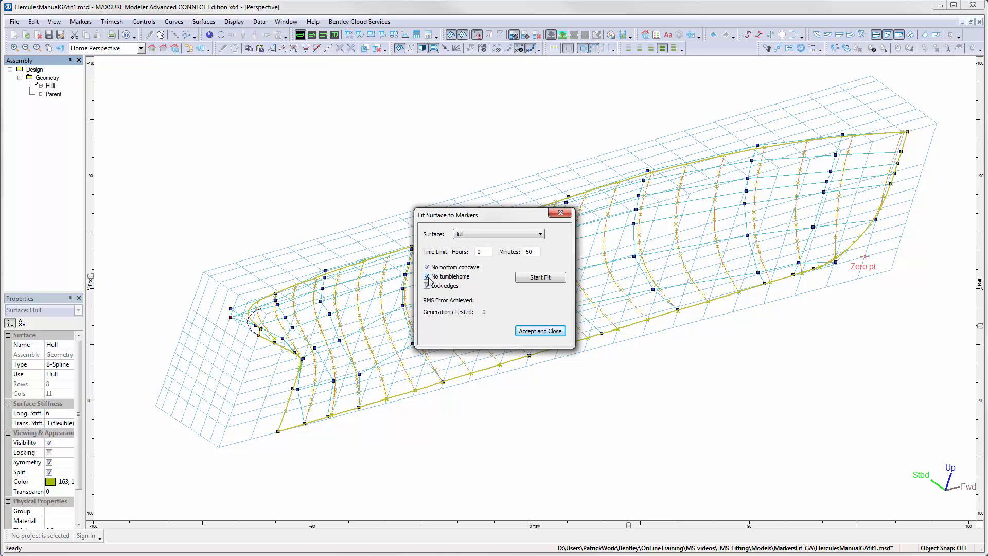
{"action": "left_click", "coordinate": [427, 285]}
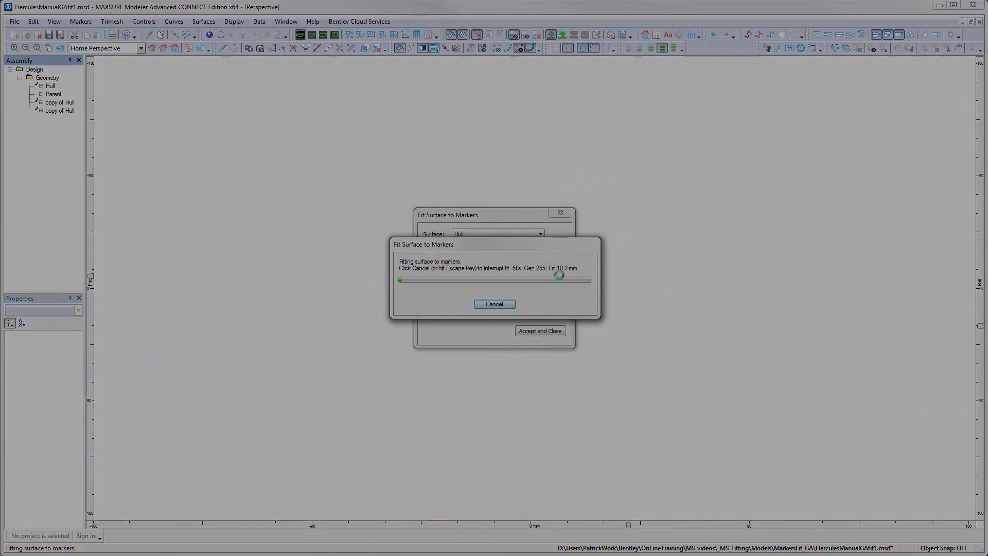
{"action": "left_click", "coordinate": [494, 303]}
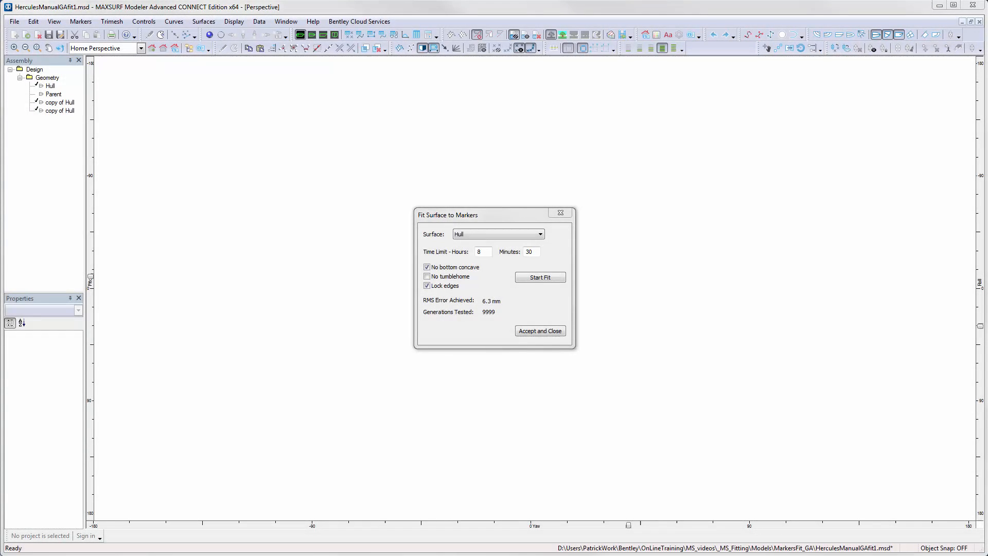
{"action": "left_click", "coordinate": [539, 330]}
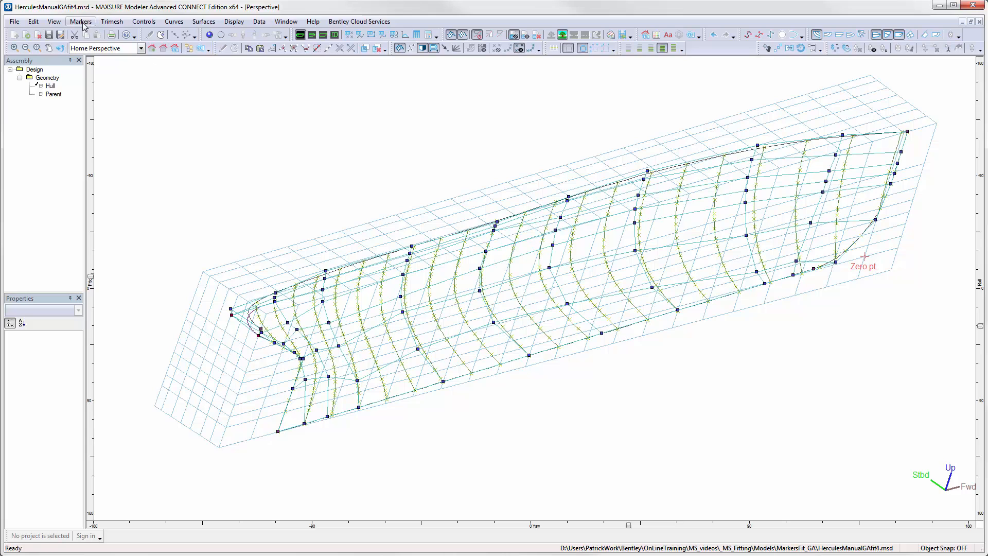
- Measure the marker error for the fitted surface and confirm the preference settings
{"action": "left_click", "coordinate": [80, 21]}
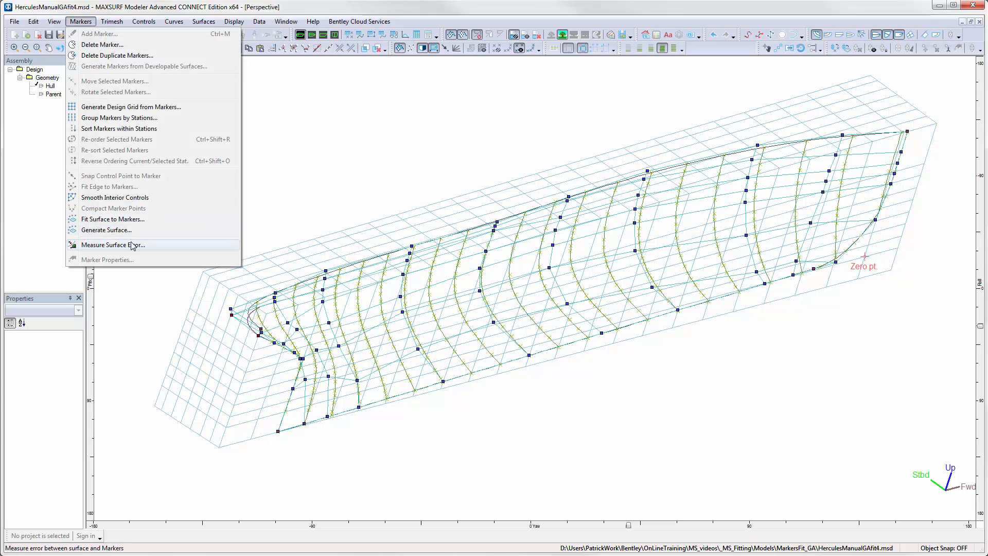
{"action": "left_click", "coordinate": [112, 245]}
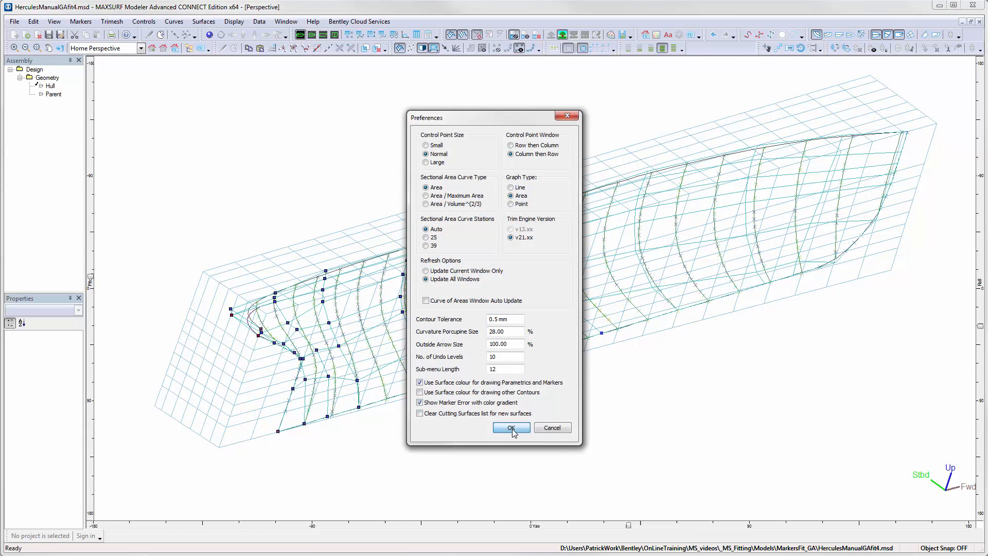
{"action": "left_click", "coordinate": [511, 427]}
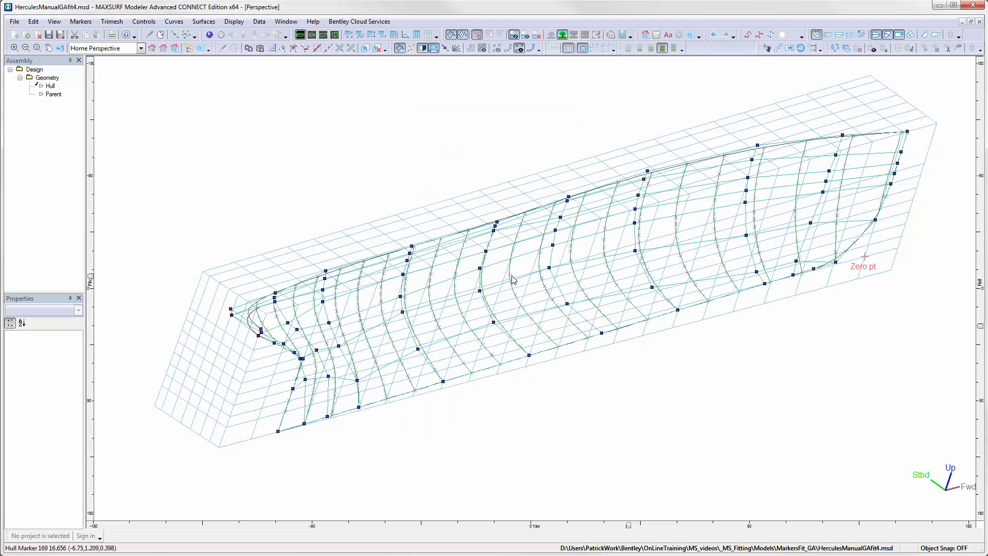
- Adjust colours and line thickness and show Hull as a rendered solid surface
{"action": "left_click", "coordinate": [656, 35]}
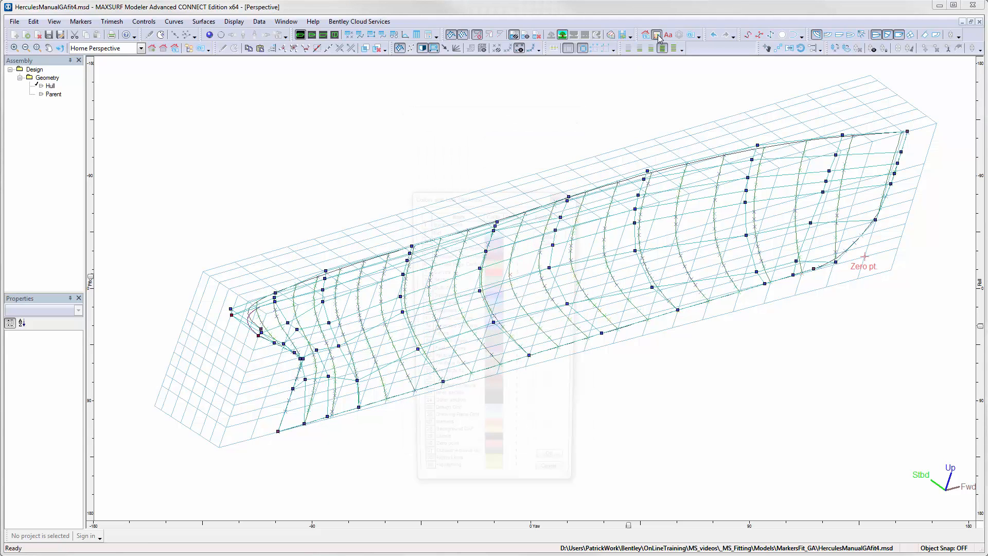
{"action": "left_click", "coordinate": [656, 35]}
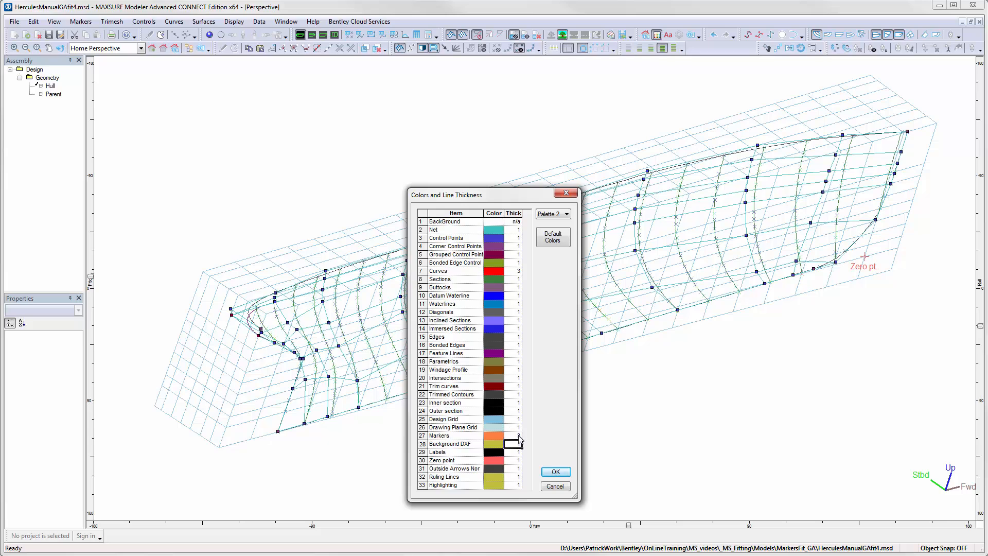
{"action": "left_click", "coordinate": [554, 471]}
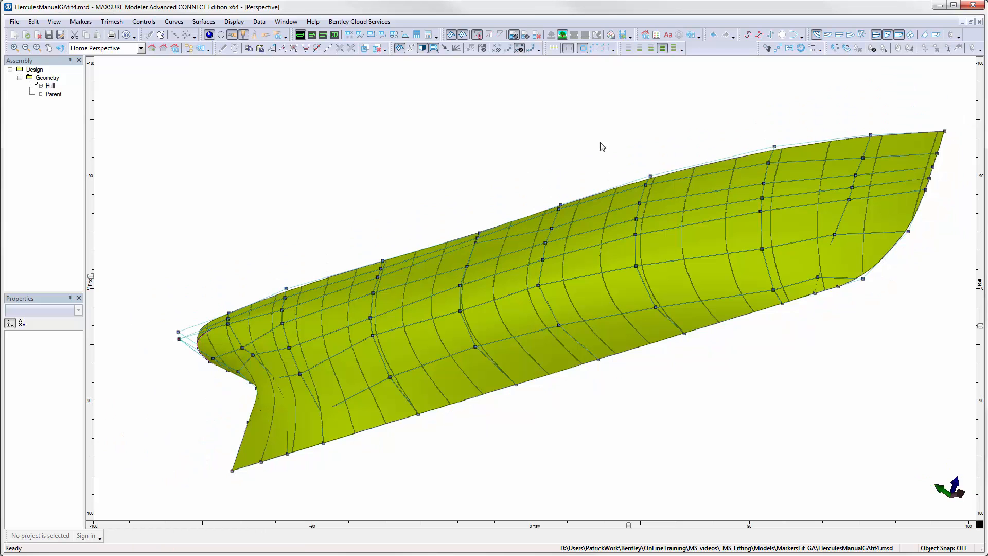
{"action": "left_click", "coordinate": [852, 35]}
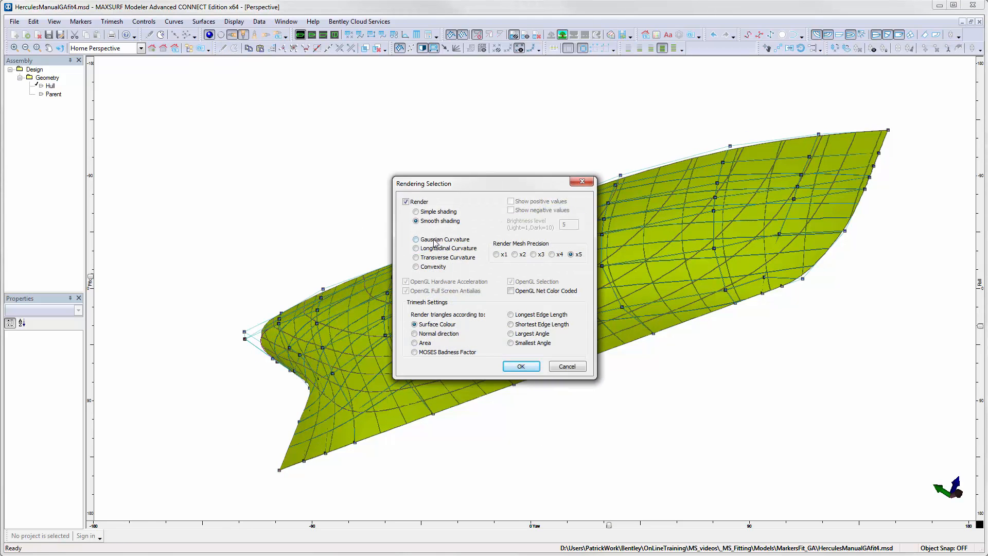
{"action": "left_click", "coordinate": [415, 248]}
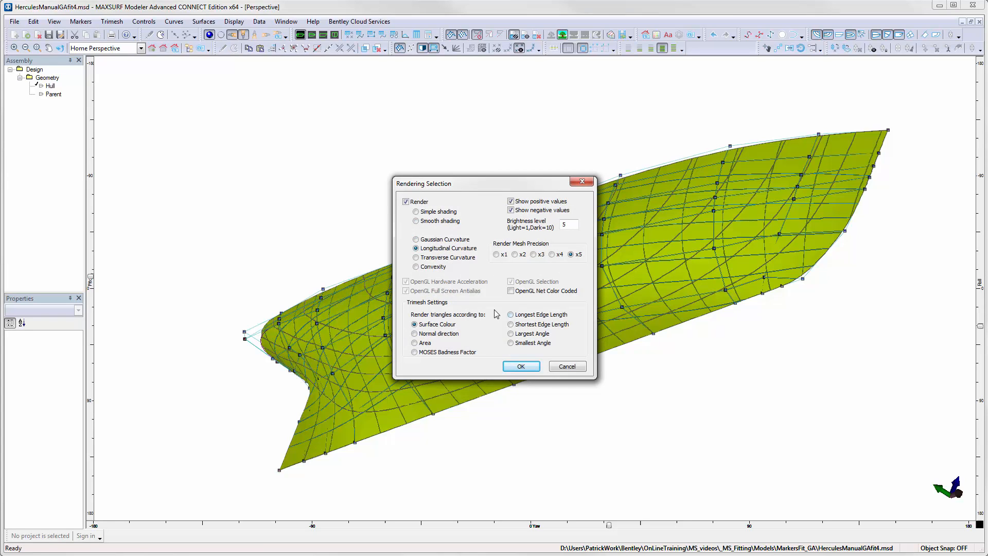
{"action": "left_click", "coordinate": [520, 366]}
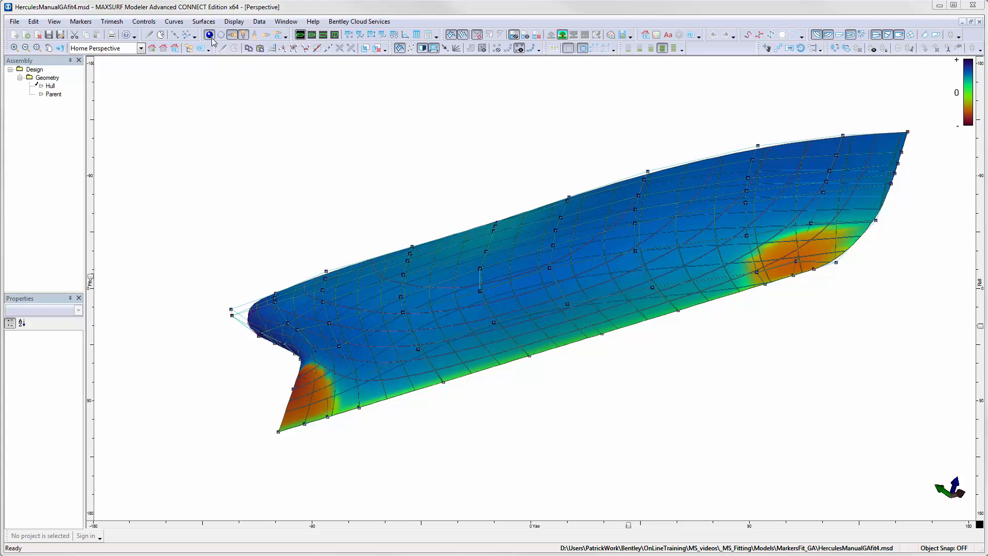
{"action": "left_click", "coordinate": [208, 35]}
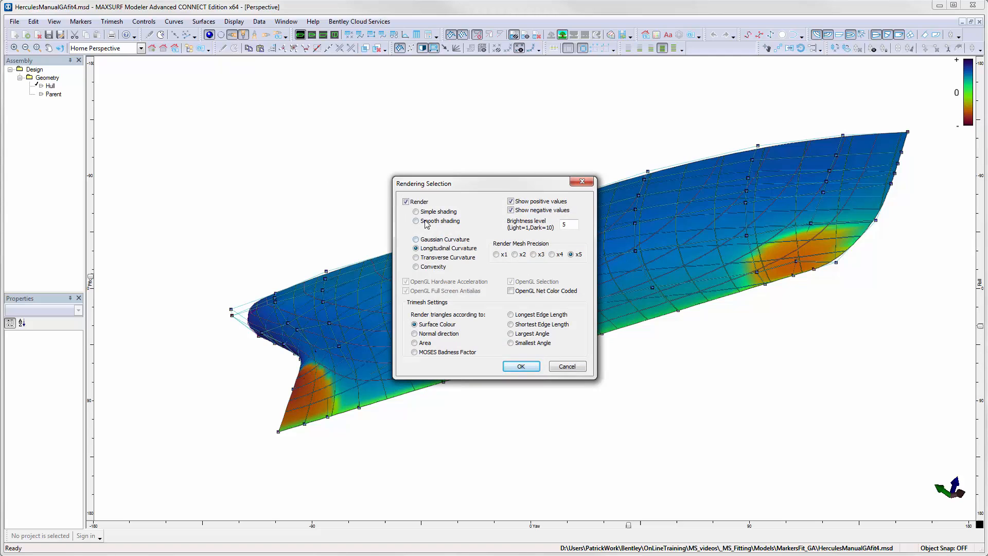
{"action": "mouse_move", "coordinate": [425, 231]}
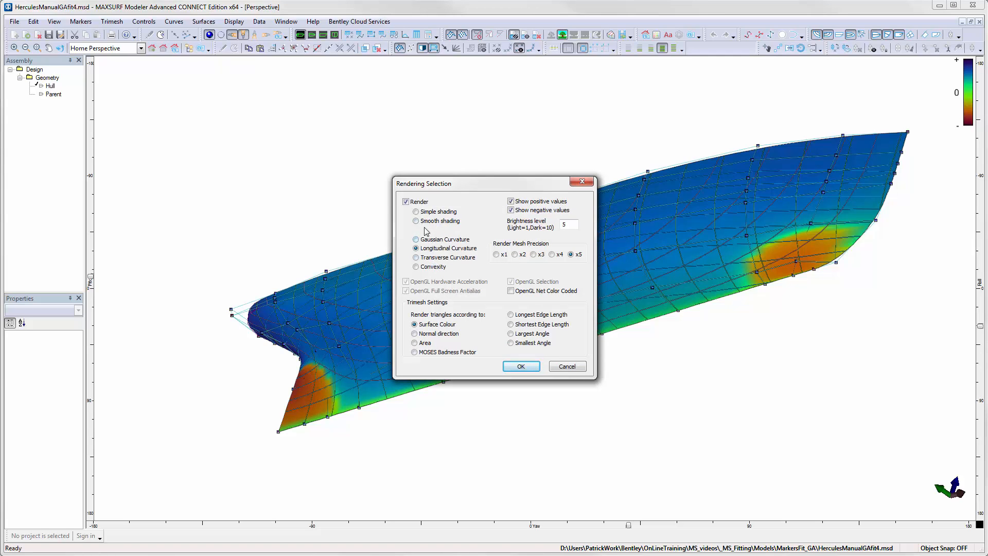
{"action": "left_click", "coordinate": [415, 220]}
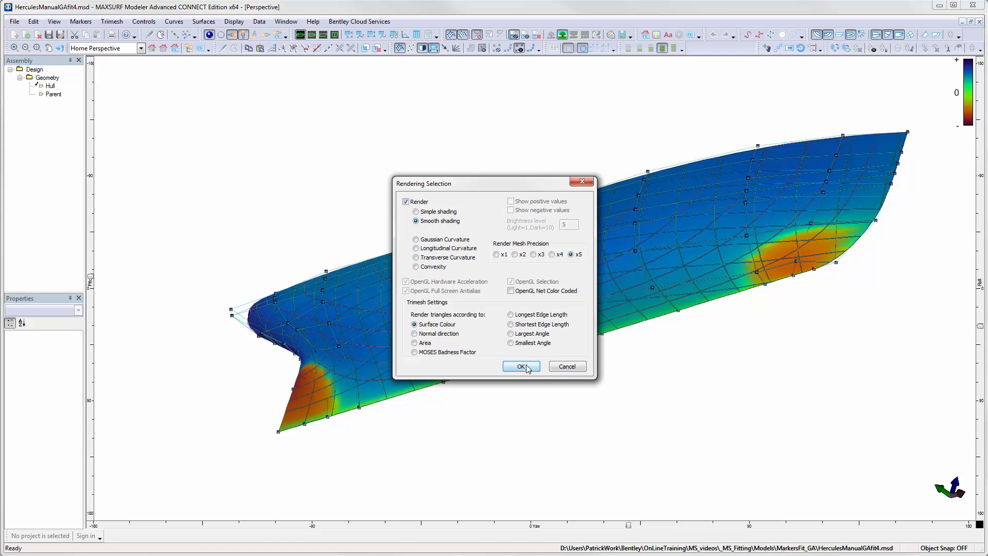
{"action": "left_click", "coordinate": [520, 366]}
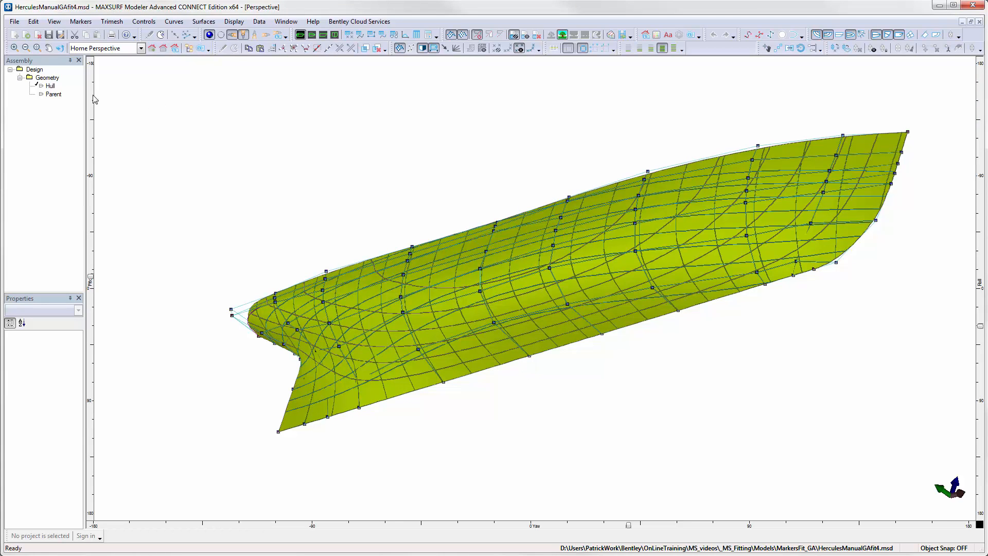
- Set the Parent surface colour to red in its properties
{"action": "left_click", "coordinate": [54, 94]}
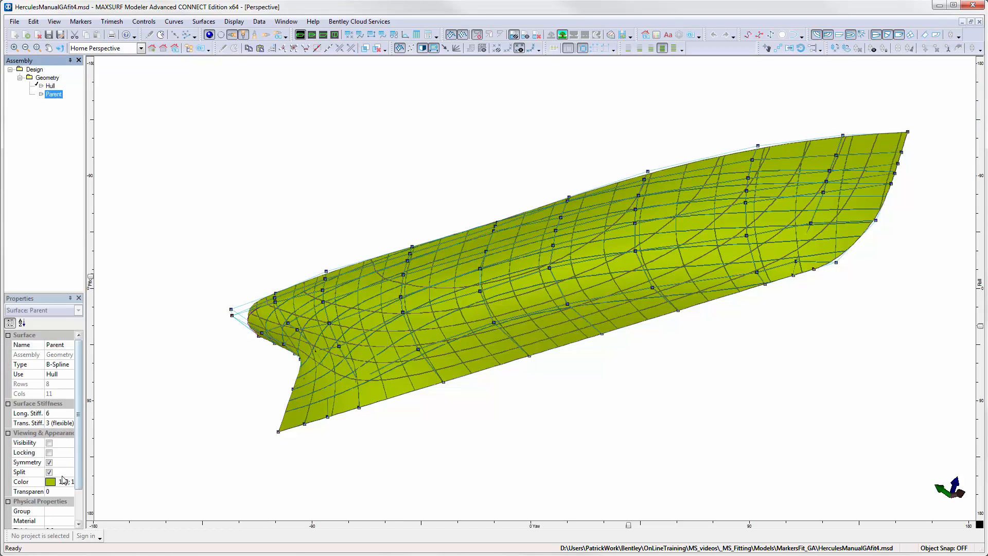
{"action": "left_click", "coordinate": [60, 482]}
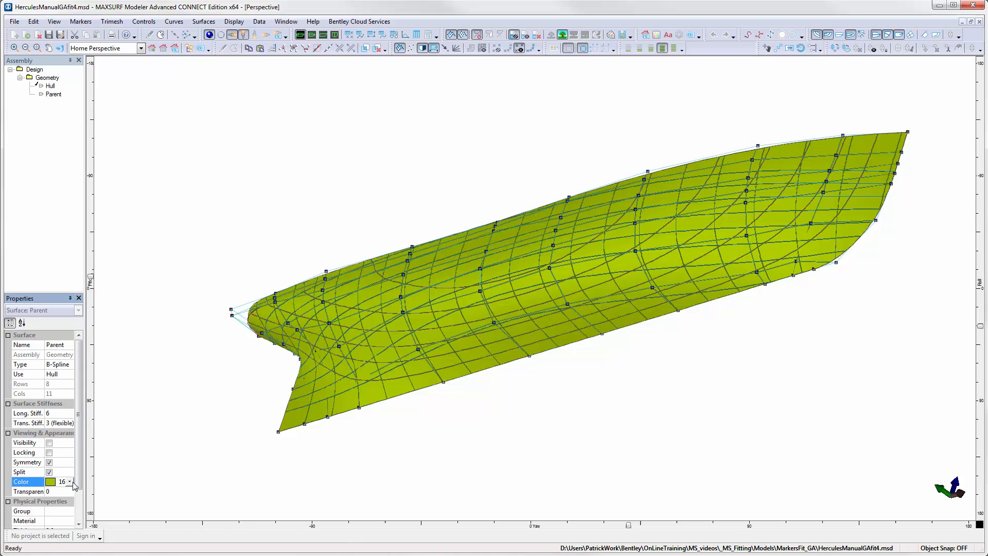
{"action": "left_click", "coordinate": [68, 482]}
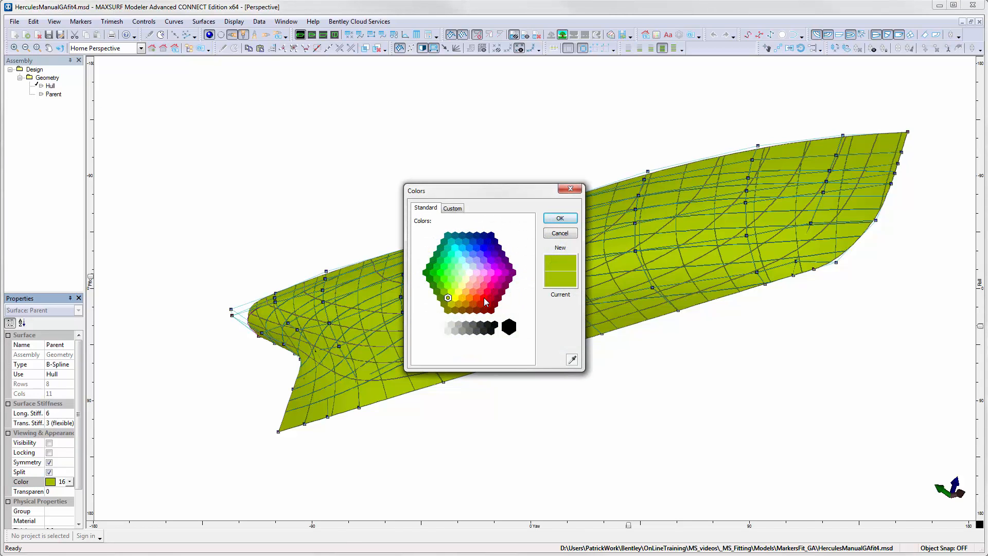
{"action": "left_click", "coordinate": [558, 217]}
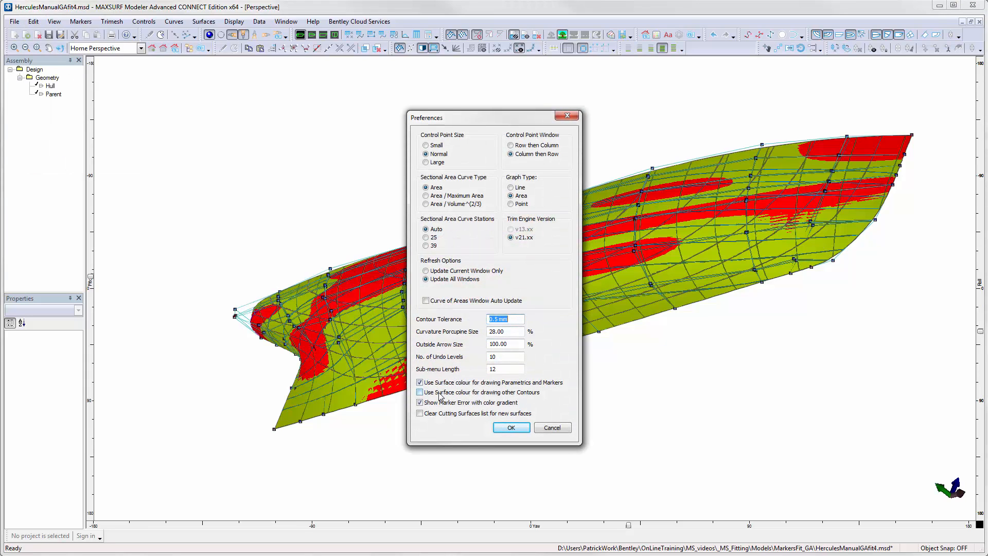
- Draw other contours in each surface's colour and show the body plan sections
{"action": "left_click", "coordinate": [419, 391]}
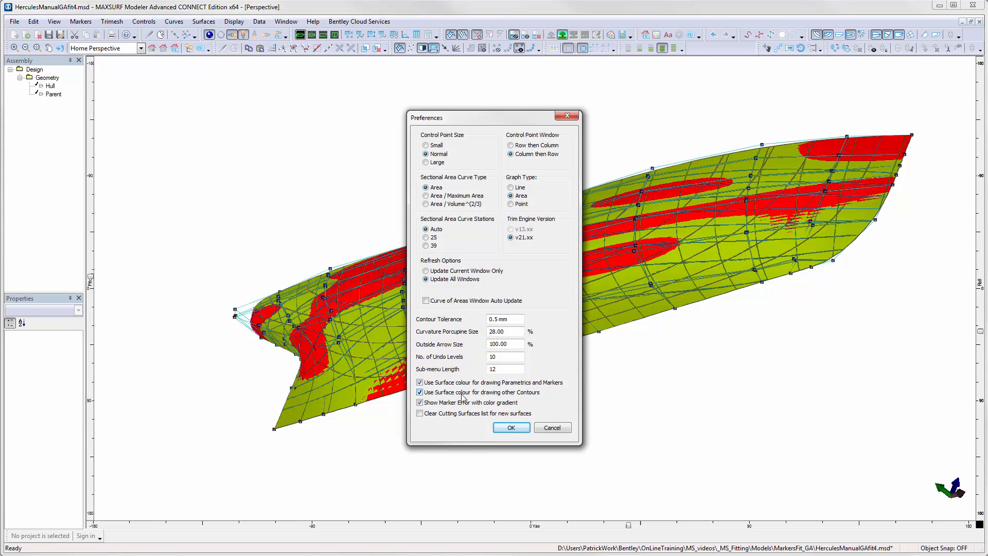
{"action": "left_click", "coordinate": [512, 427]}
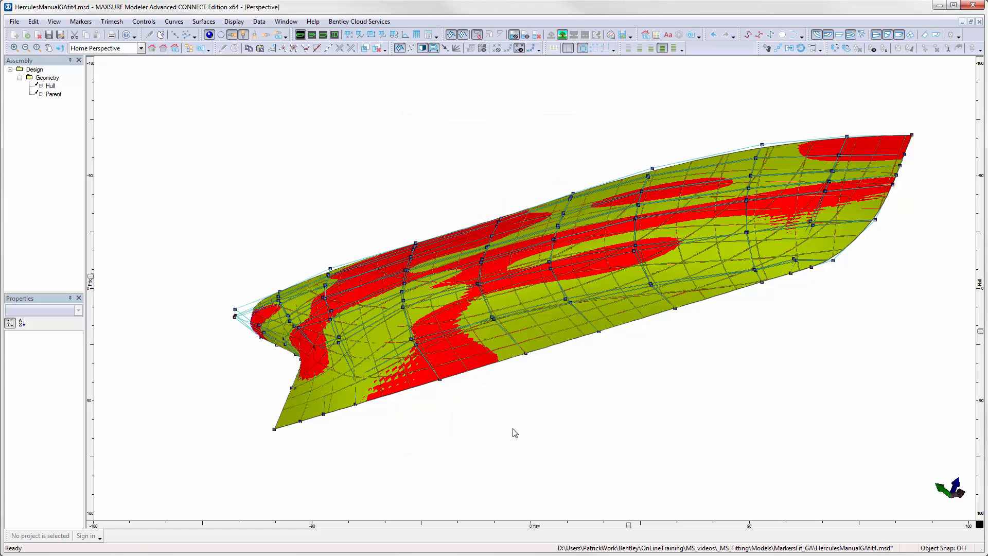
{"action": "left_click", "coordinate": [335, 35]}
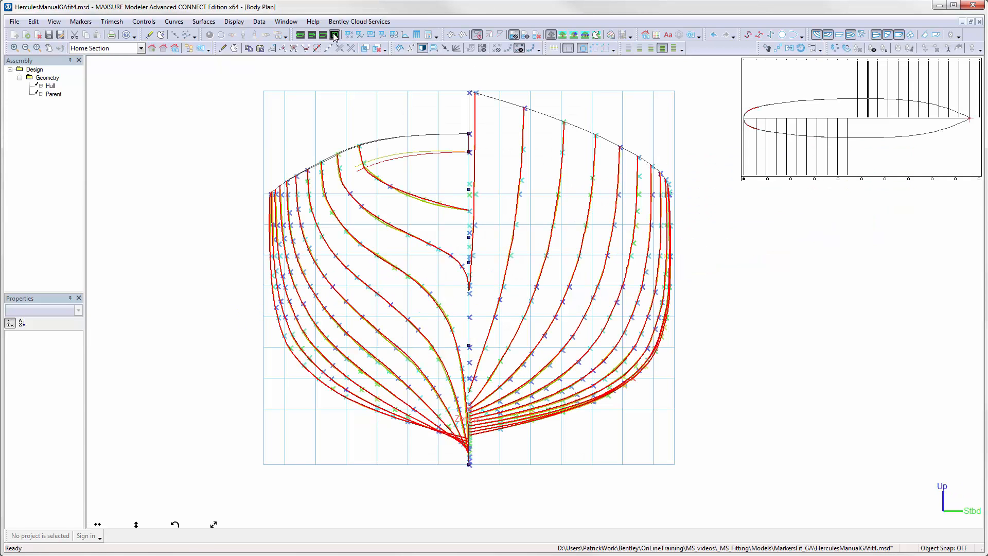
- Show the red Parent contours against Hull in profile view, then in plan view
{"action": "left_click", "coordinate": [323, 35]}
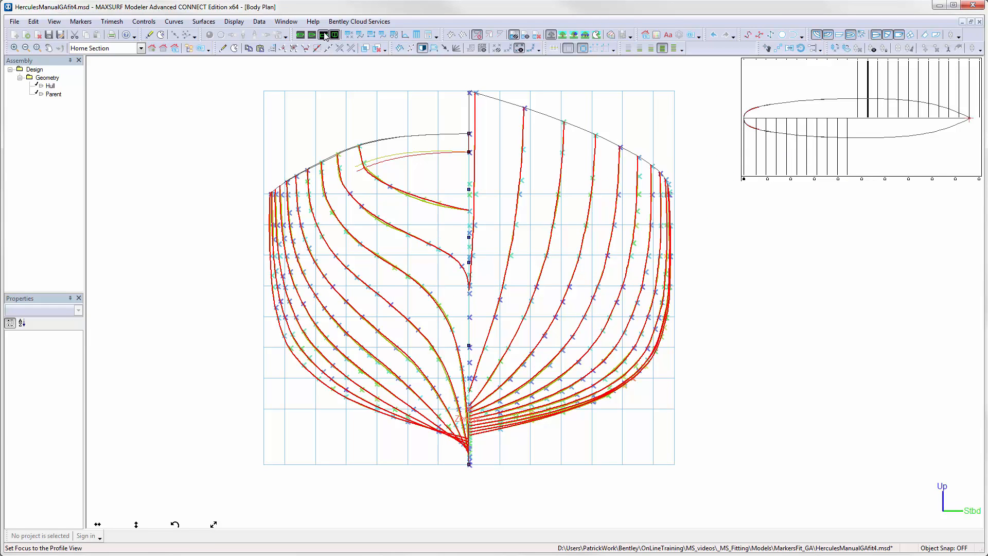
{"action": "left_click", "coordinate": [322, 35]}
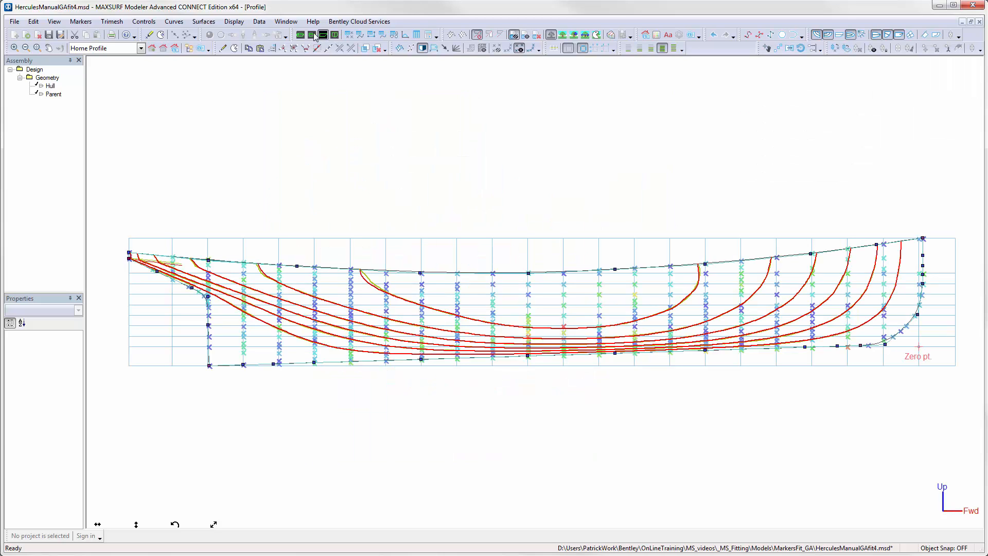
{"action": "left_click", "coordinate": [311, 35]}
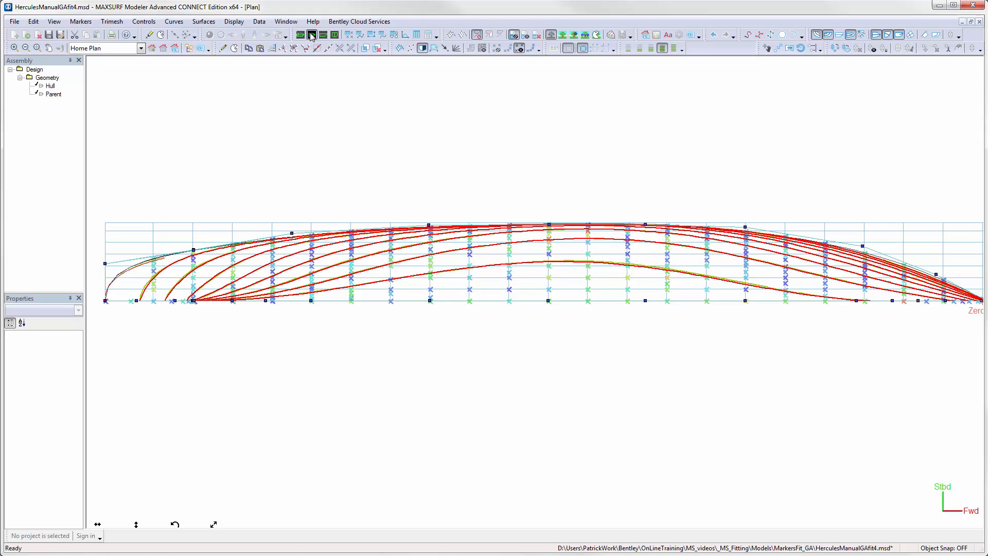